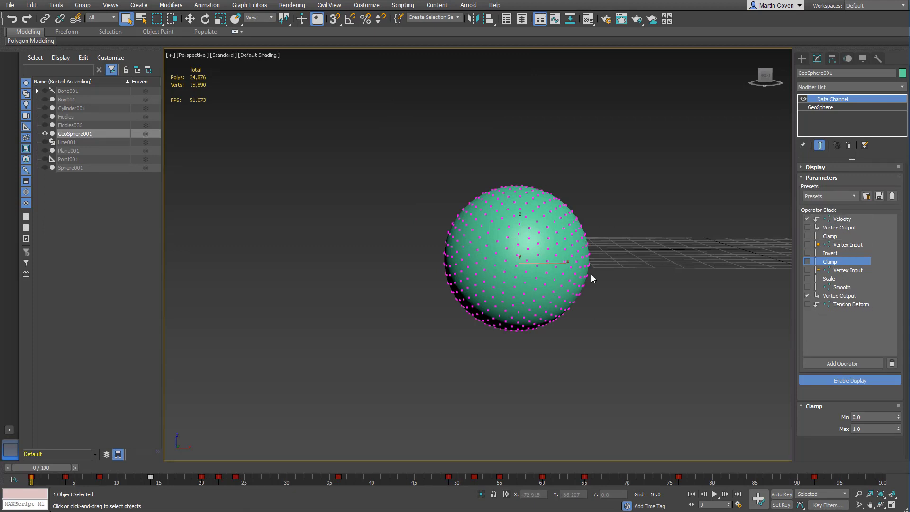
{"action": "mouse_move", "coordinate": [700, 217]}
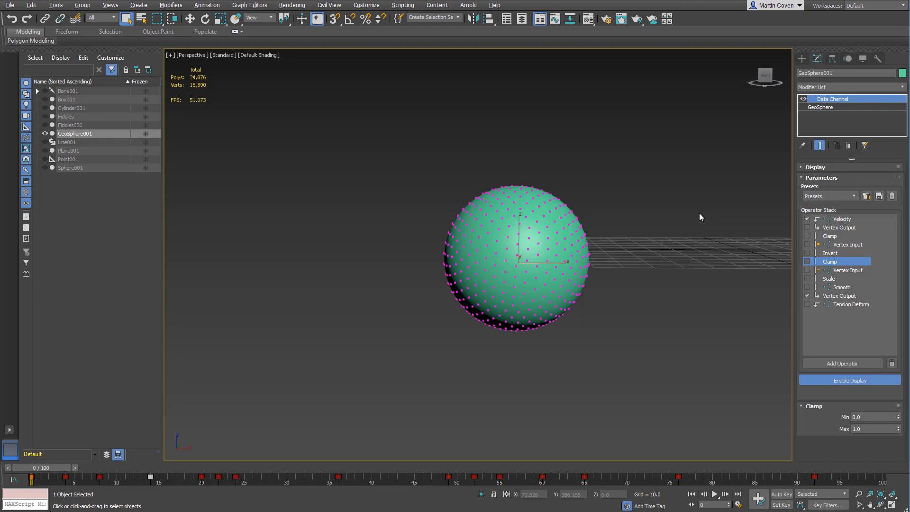
{"action": "mouse_move", "coordinate": [769, 228]}
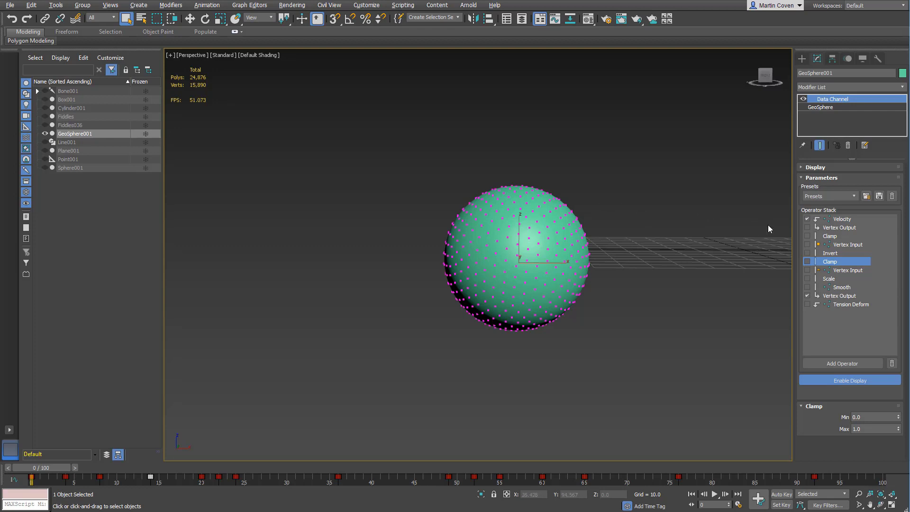
- Set Point 3 Data Display to Vectors and keep float data shown as ticks
{"action": "left_click", "coordinate": [817, 167]}
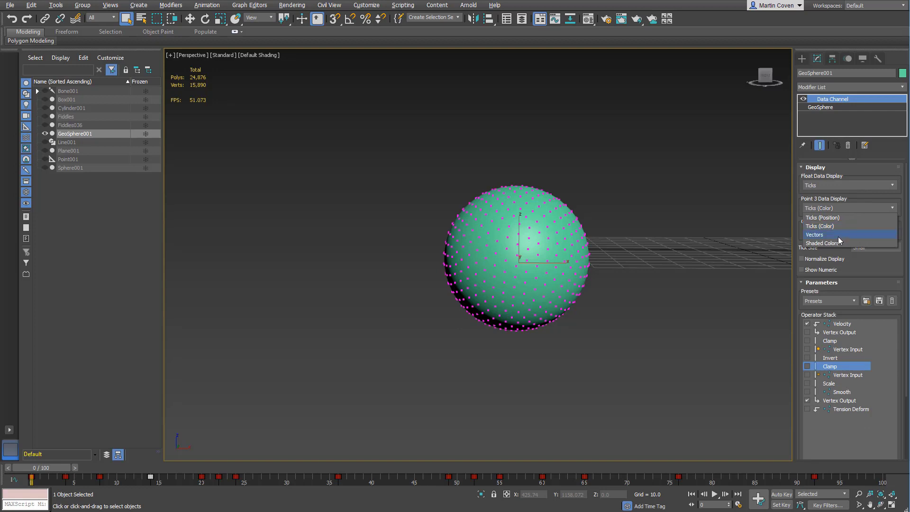
{"action": "left_click", "coordinate": [814, 234]}
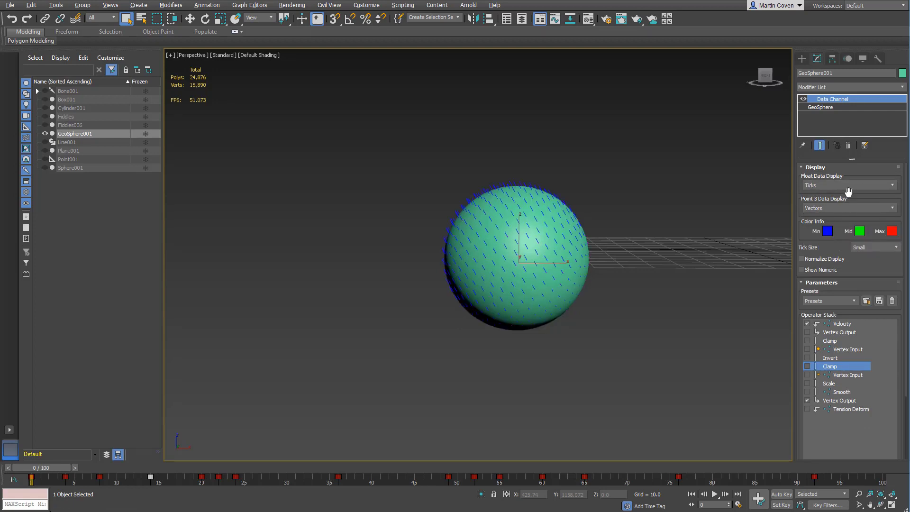
{"action": "left_click", "coordinate": [891, 185]}
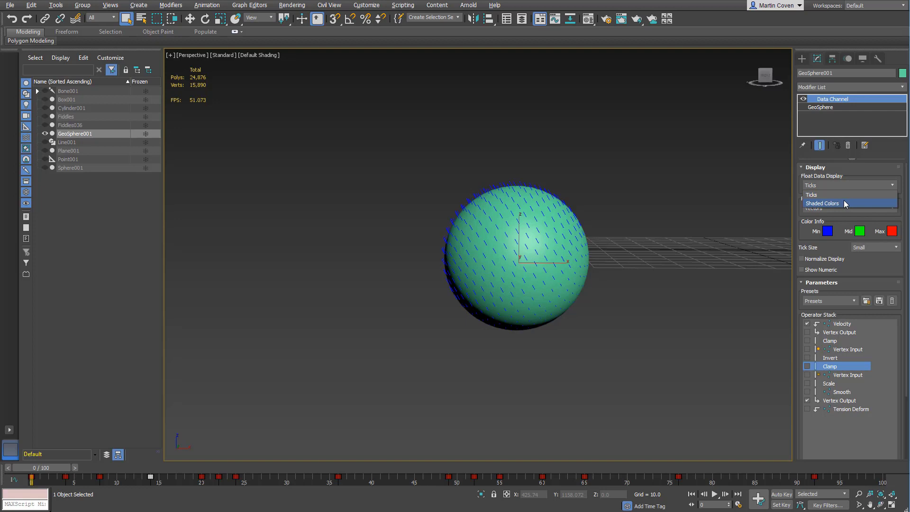
{"action": "left_click", "coordinate": [848, 207]}
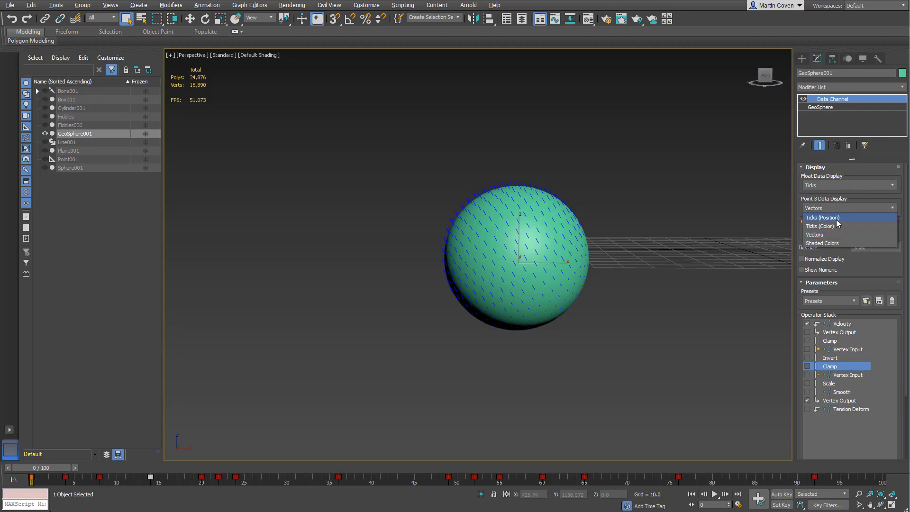
{"action": "mouse_move", "coordinate": [831, 234]}
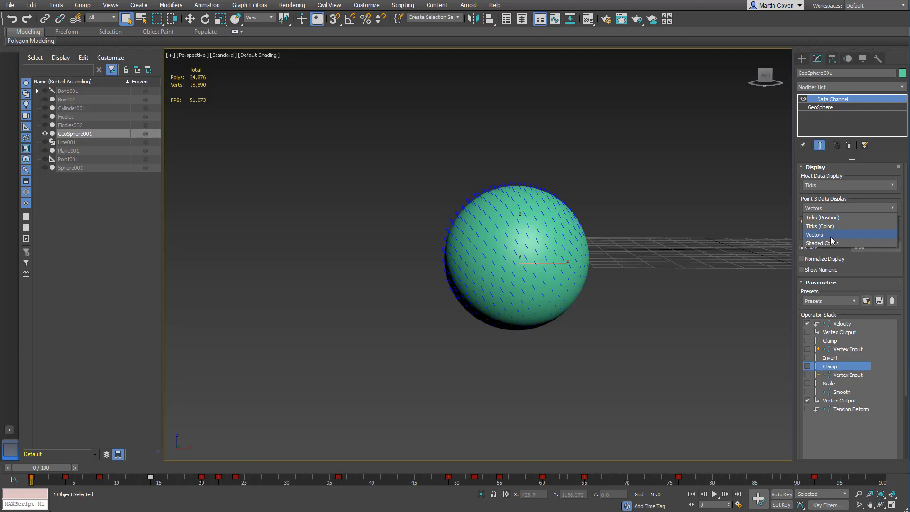
{"action": "mouse_move", "coordinate": [842, 243]}
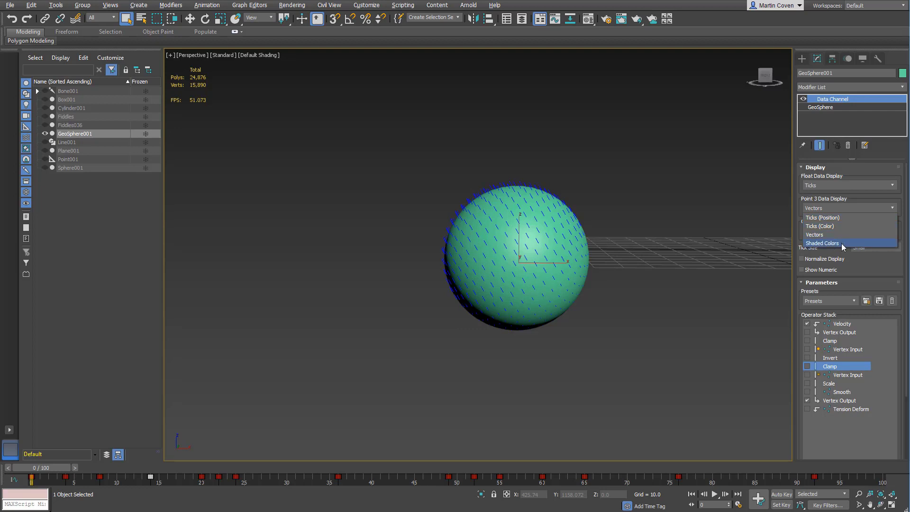
- Try Shaded Colors for point data, return to Vectors, and scrub to frame 21
{"action": "left_click", "coordinate": [815, 234]}
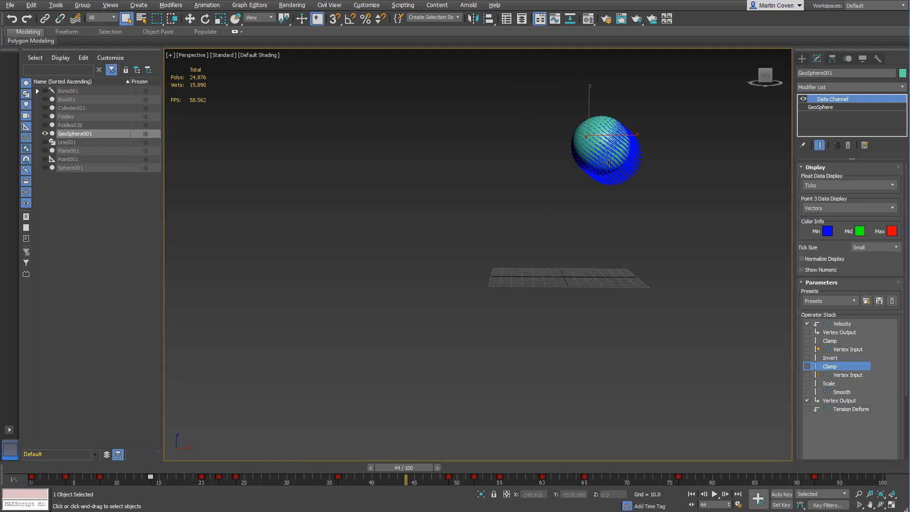
{"action": "mouse_move", "coordinate": [639, 192]}
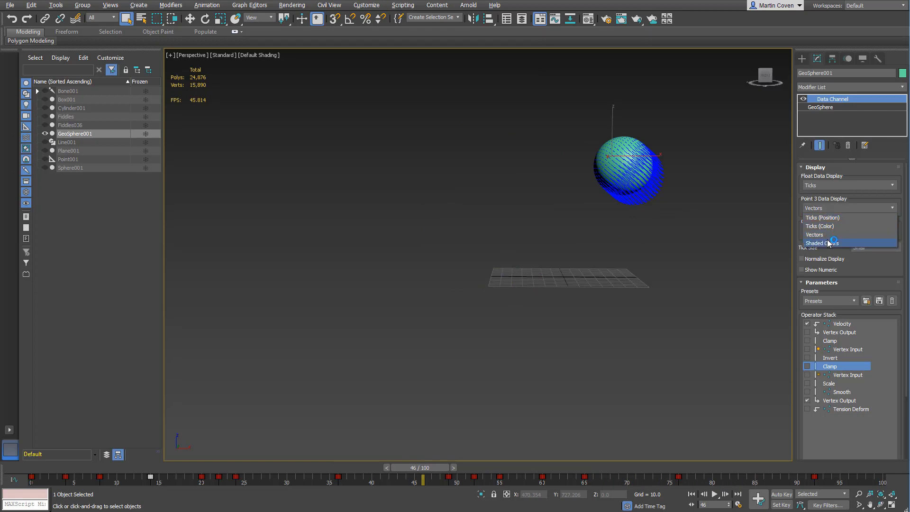
{"action": "left_click", "coordinate": [821, 242]}
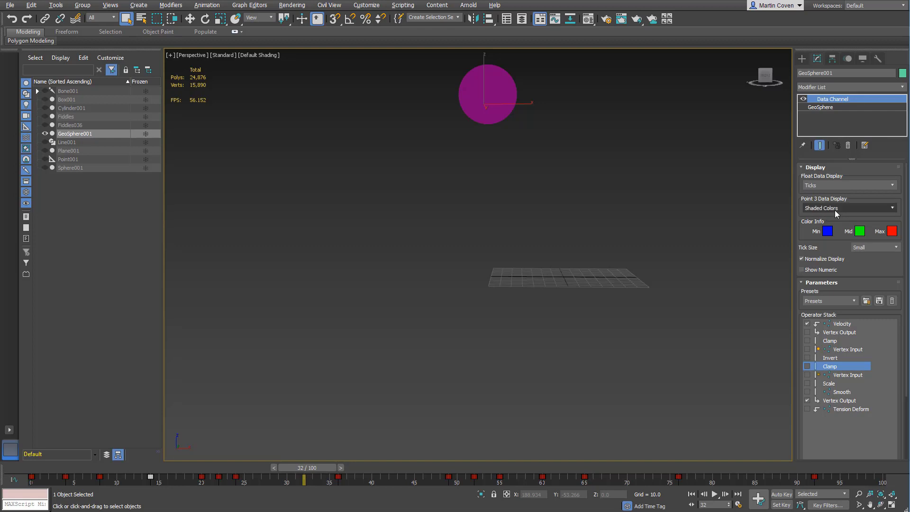
{"action": "left_click", "coordinate": [850, 208]}
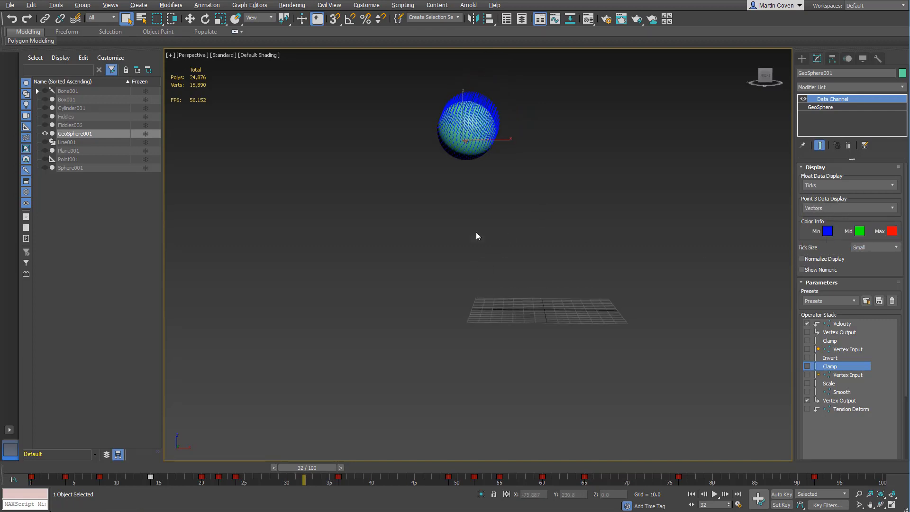
{"action": "left_click", "coordinate": [116, 477]}
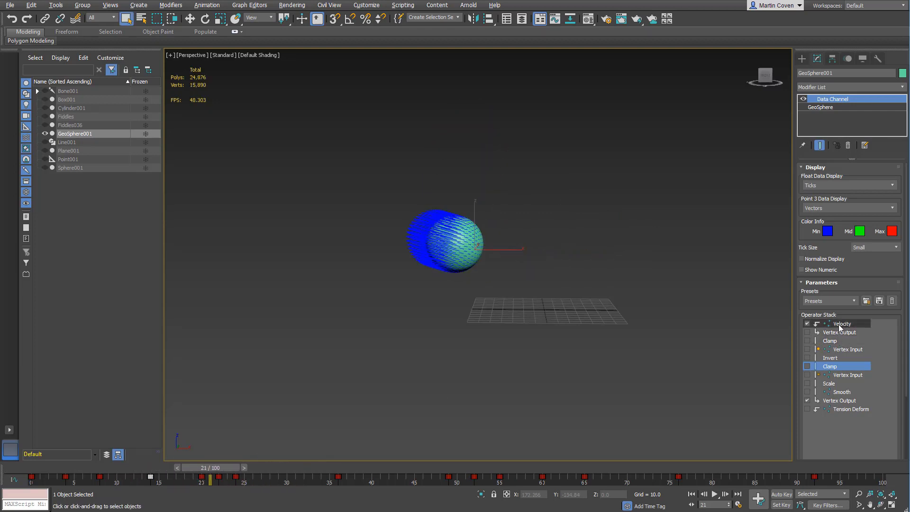
- Enable the first Clamp, first Vertex Input and Invert operators in the stack
{"action": "left_click", "coordinate": [840, 332]}
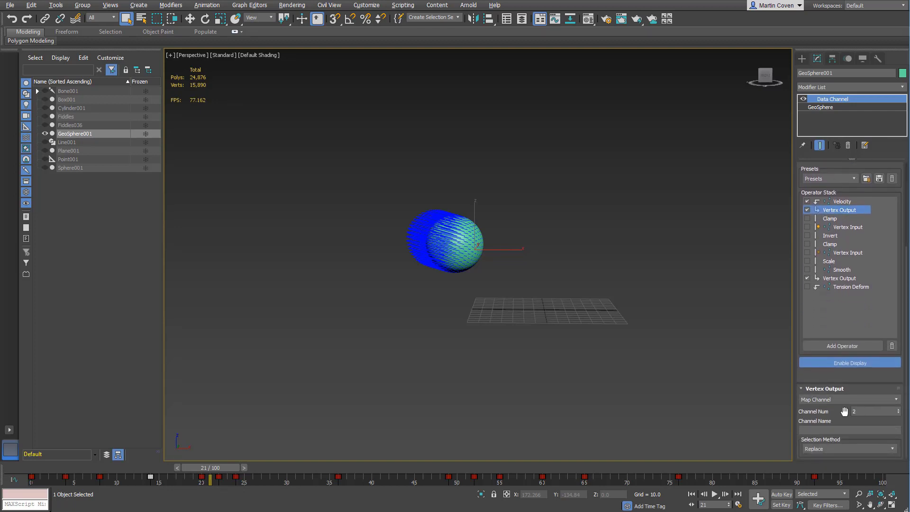
{"action": "left_click", "coordinate": [831, 218]}
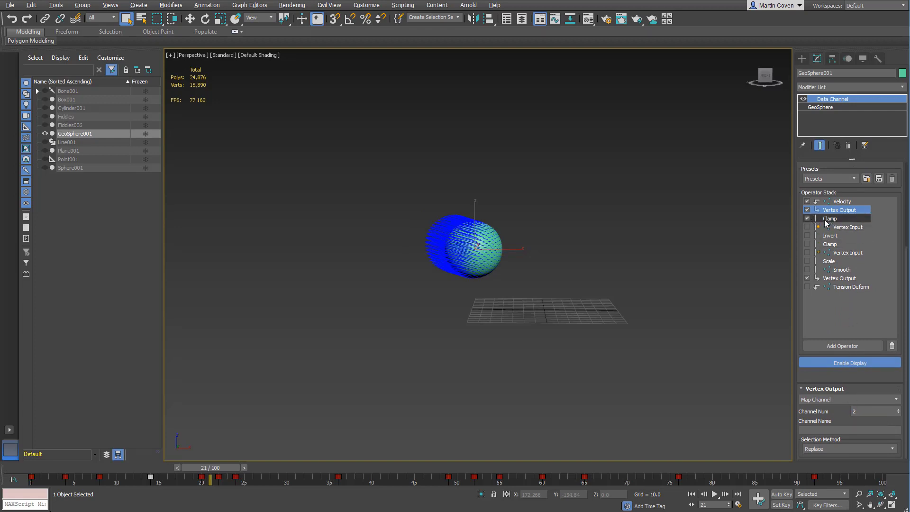
{"action": "left_click", "coordinate": [807, 218]}
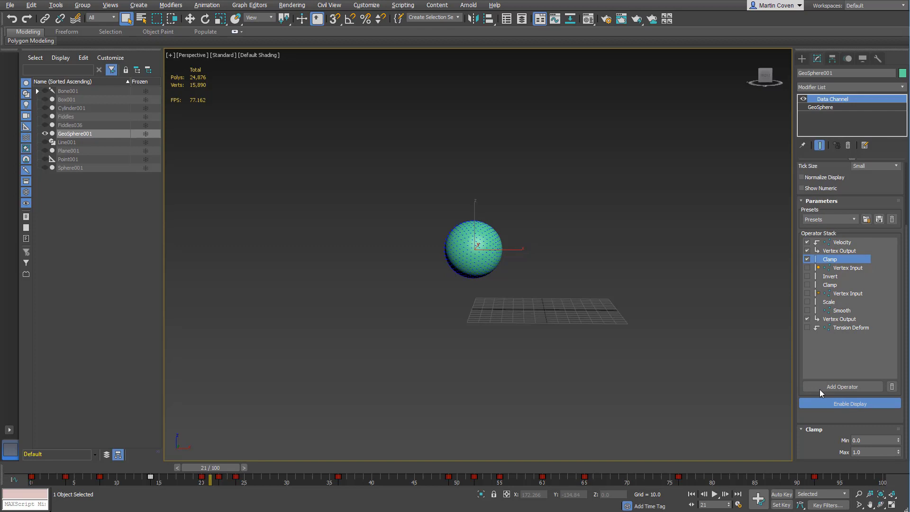
{"action": "mouse_move", "coordinate": [800, 266]}
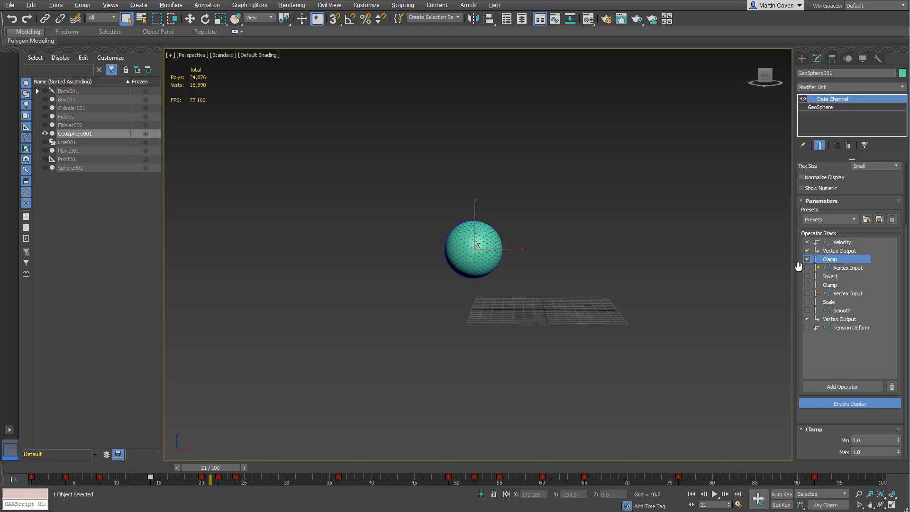
{"action": "left_click", "coordinate": [847, 279]}
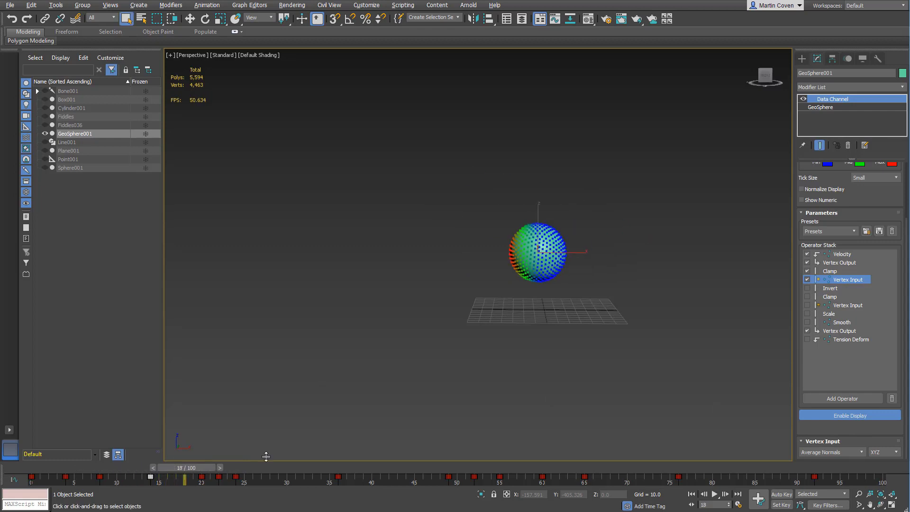
{"action": "left_click", "coordinate": [831, 289]}
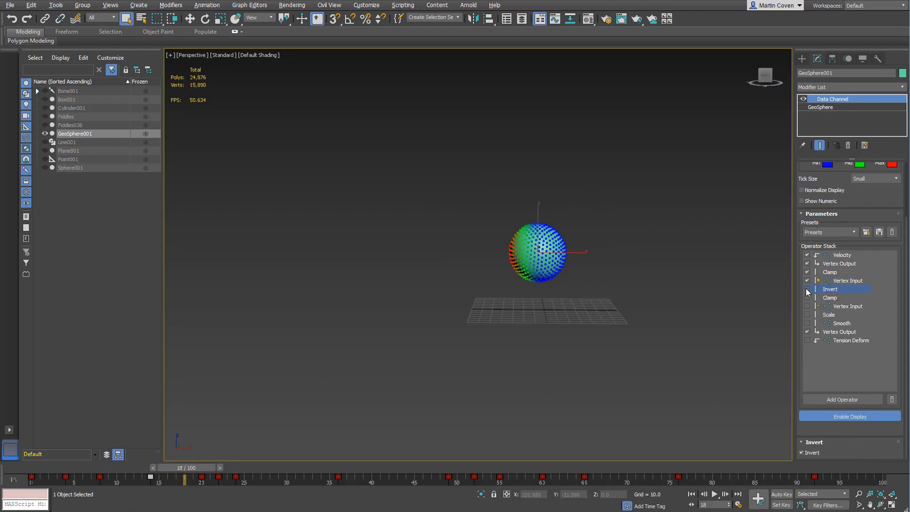
{"action": "left_click", "coordinate": [807, 288]}
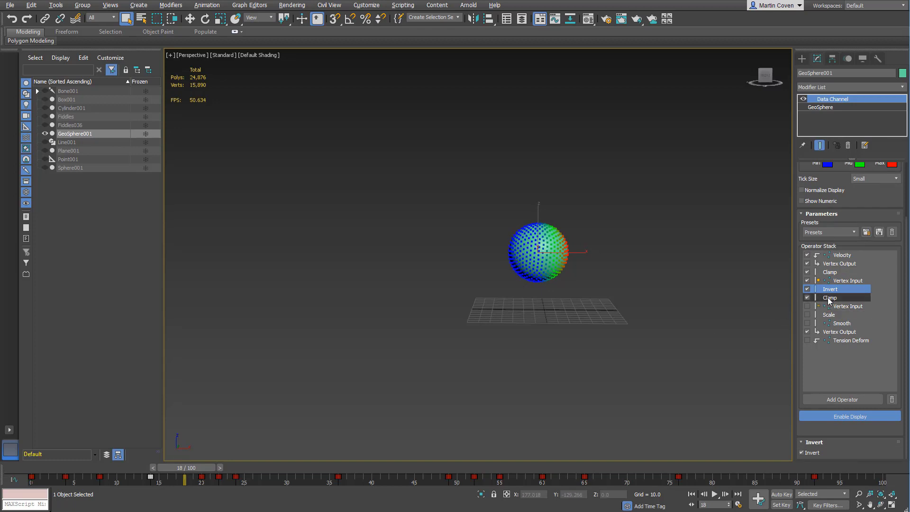
- Enable the second Clamp, second Vertex Input and the stretching Scale operator
{"action": "left_click", "coordinate": [830, 297]}
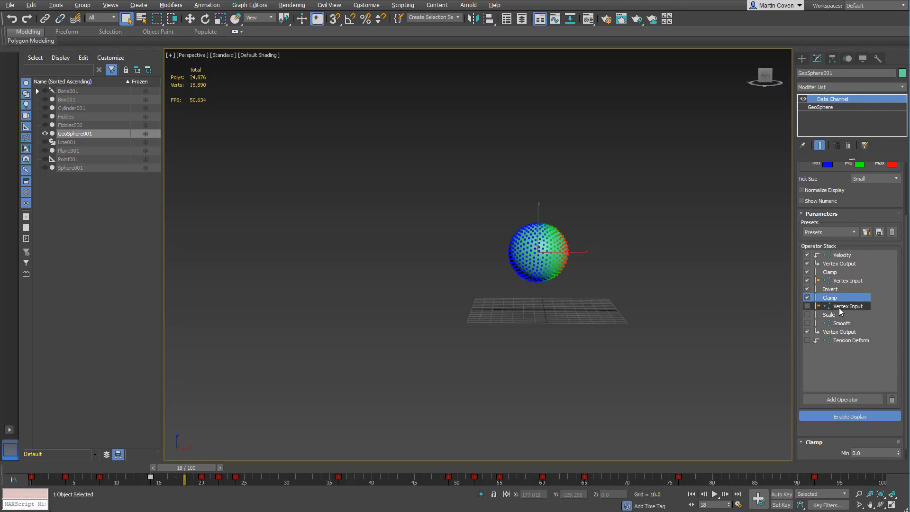
{"action": "left_click", "coordinate": [848, 307]}
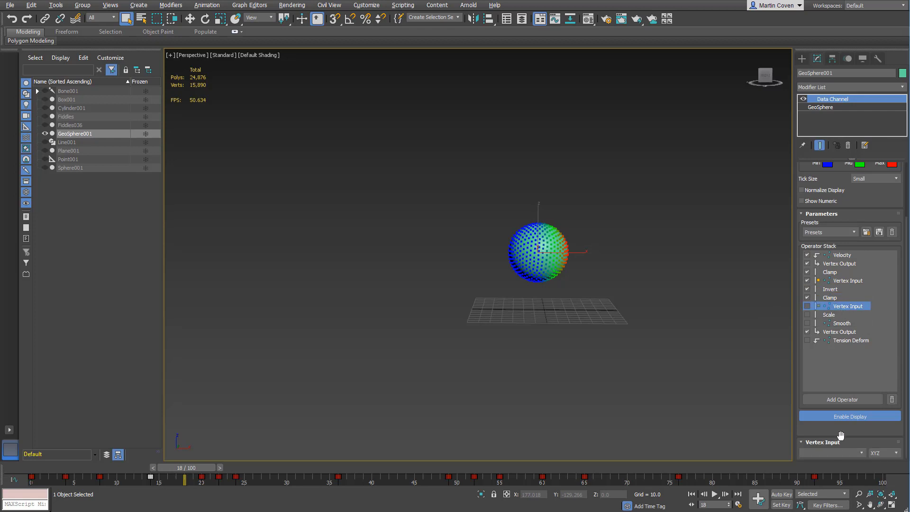
{"action": "left_click", "coordinate": [848, 417]}
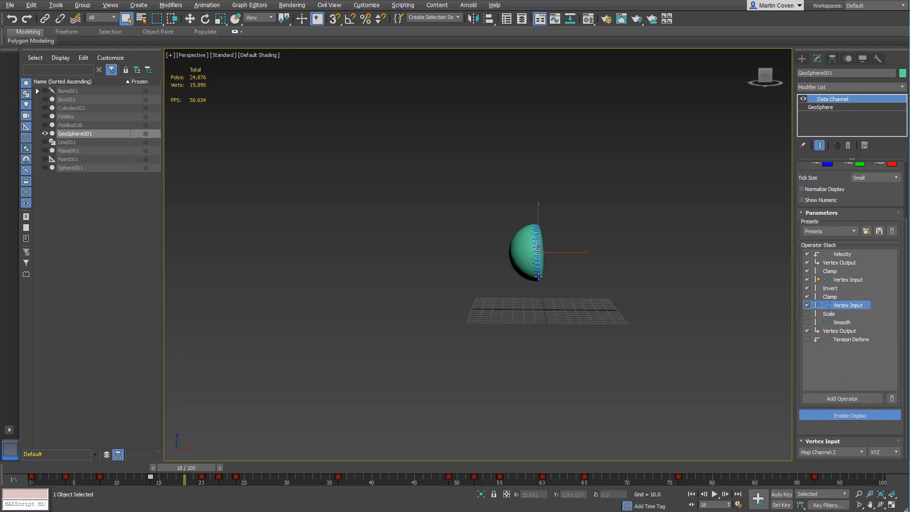
{"action": "mouse_move", "coordinate": [557, 268]}
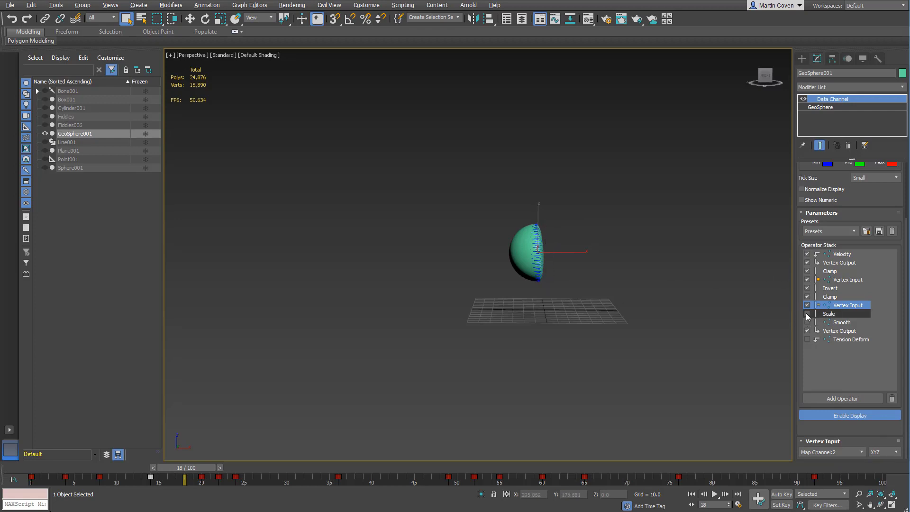
{"action": "left_click", "coordinate": [830, 314]}
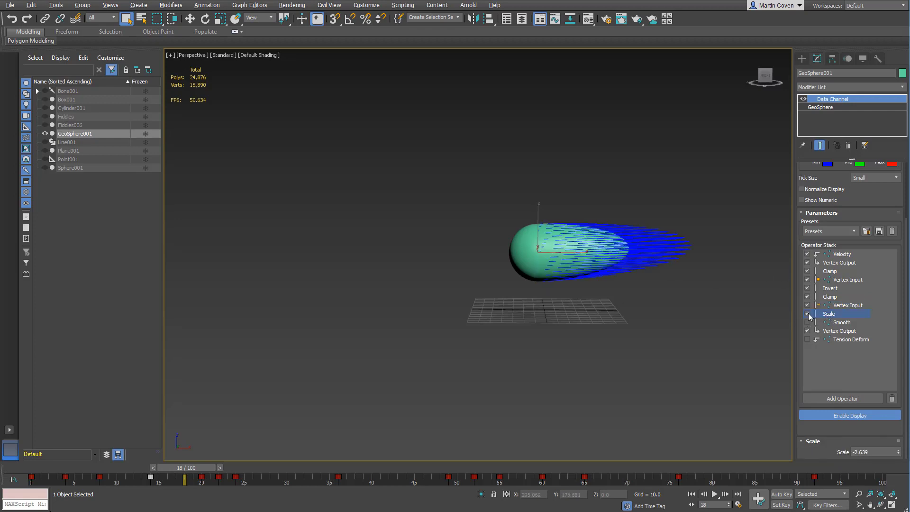
{"action": "left_click", "coordinate": [807, 313]}
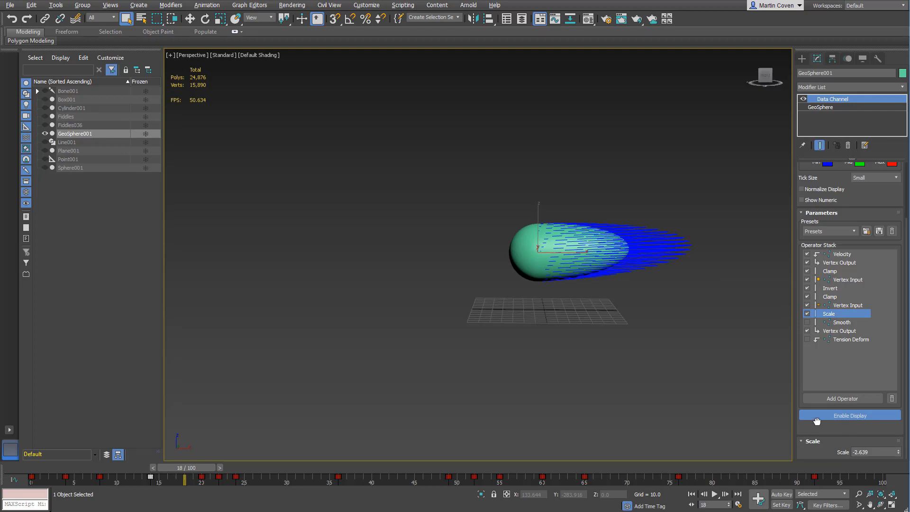
{"action": "mouse_move", "coordinate": [899, 454]}
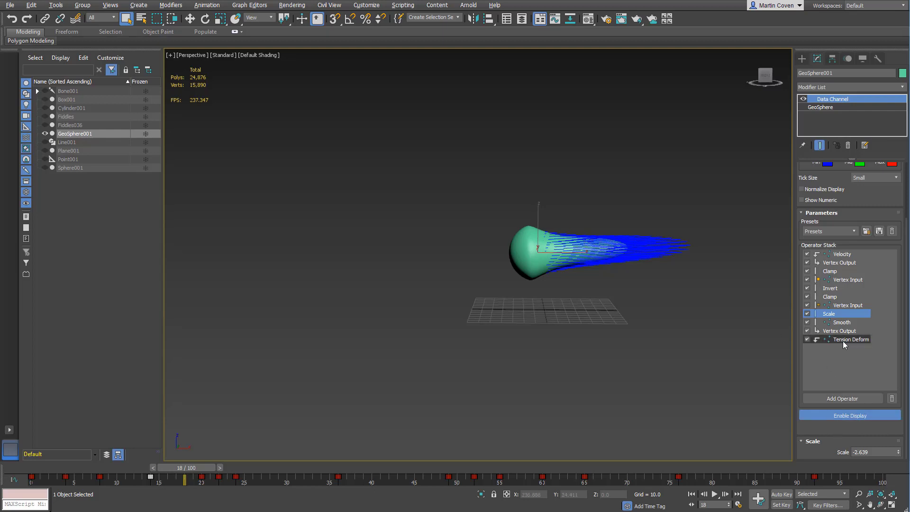
- Select the Tension Deform operator to review its settings
{"action": "left_click", "coordinate": [852, 340]}
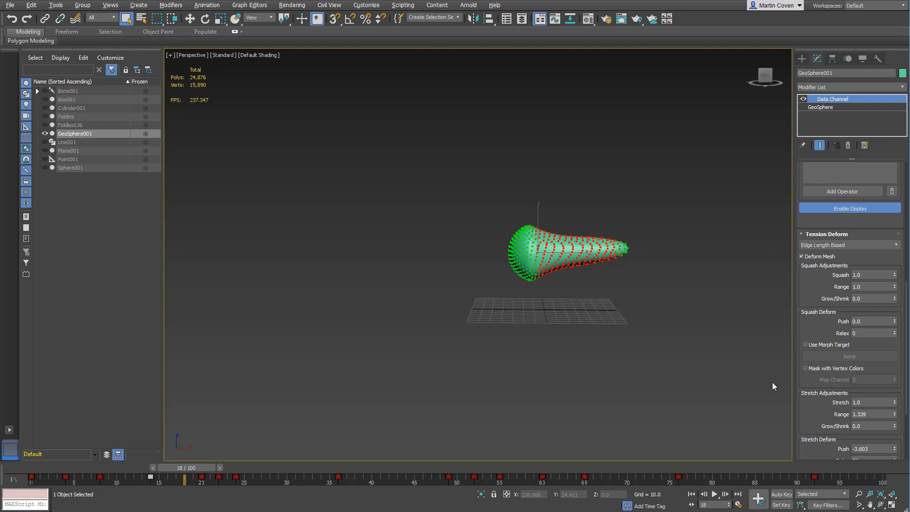
{"action": "mouse_move", "coordinate": [814, 295]}
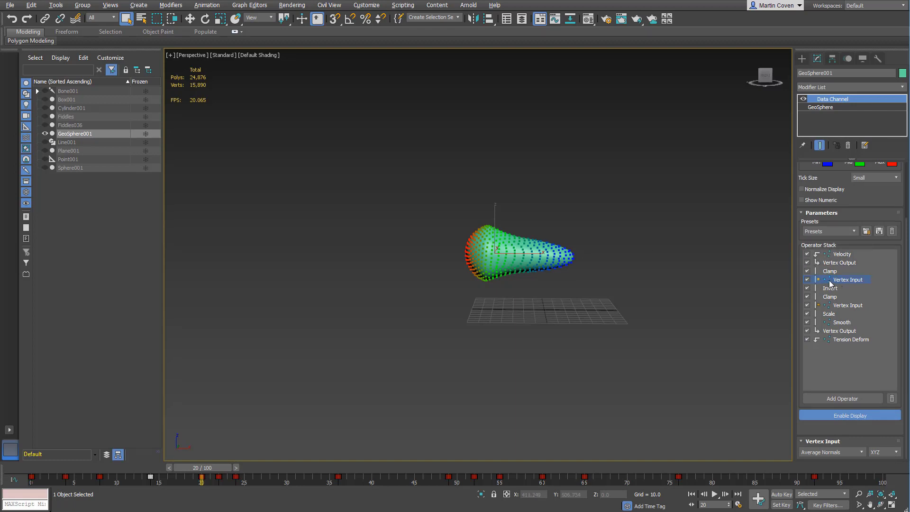
{"action": "mouse_move", "coordinate": [823, 285]}
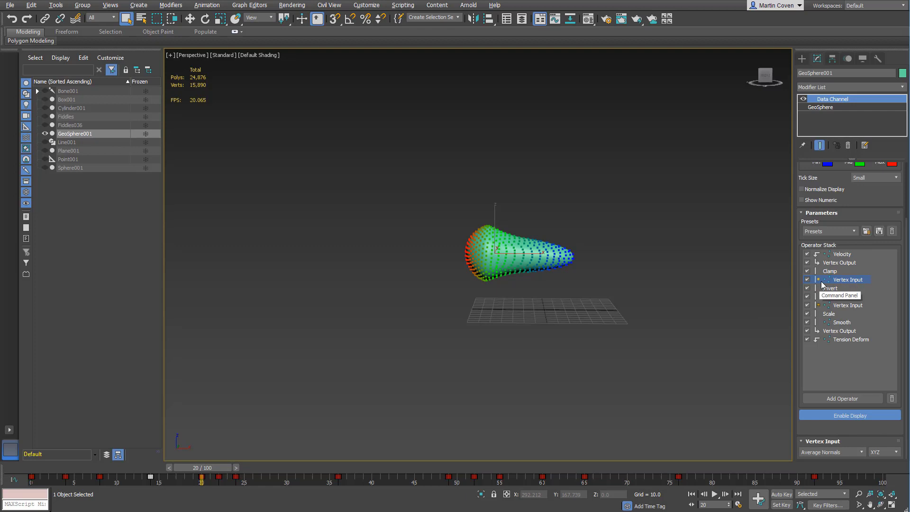
{"action": "mouse_move", "coordinate": [826, 284]}
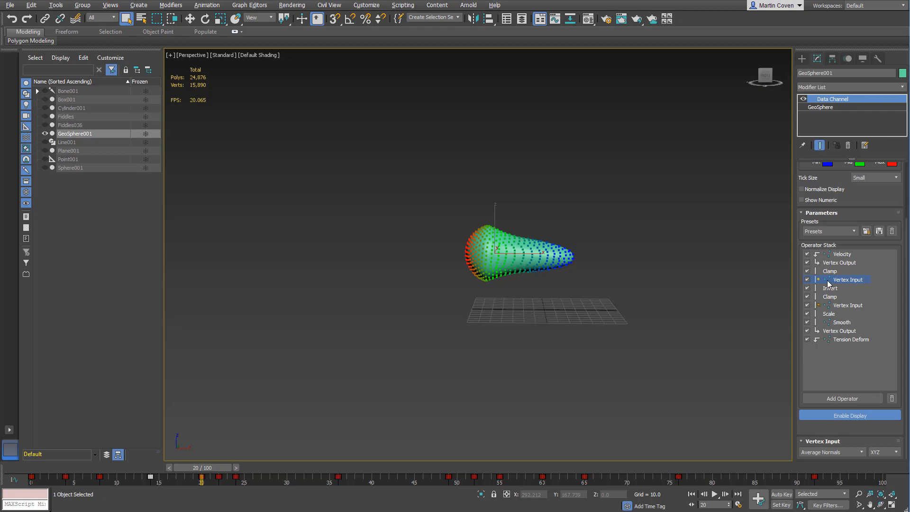
{"action": "left_click", "coordinate": [847, 279]}
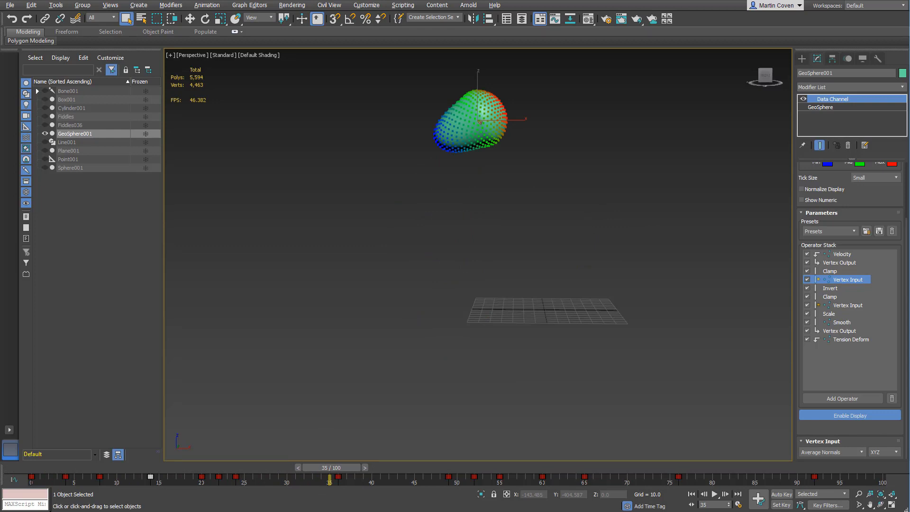
{"action": "mouse_move", "coordinate": [432, 474]}
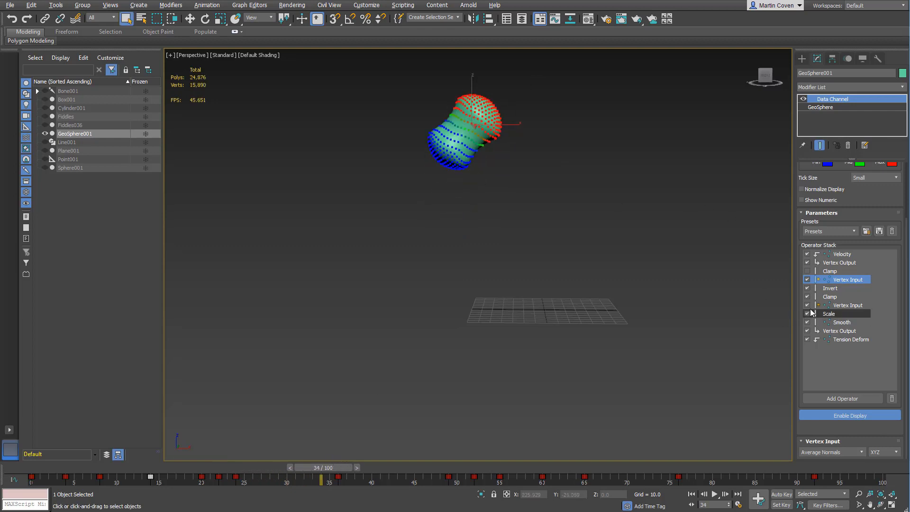
{"action": "left_click", "coordinate": [809, 314]}
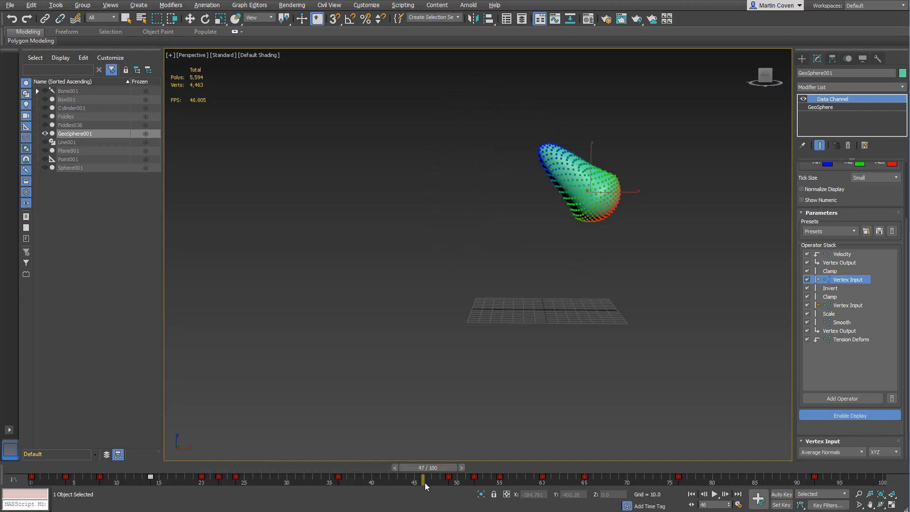
{"action": "left_click", "coordinate": [18, 467]}
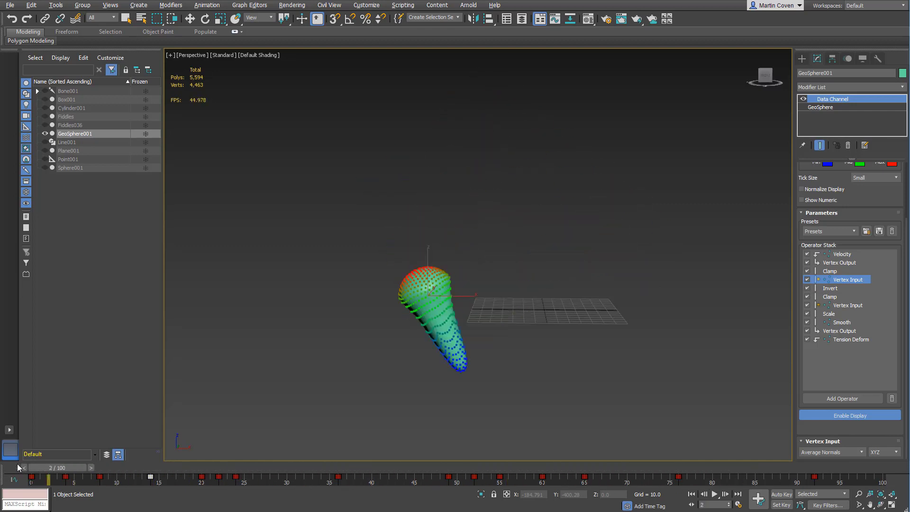
- Select Cylinder001, scrub to frame 17, select the Distort operator, and bring up the Material Editor
{"action": "left_click", "coordinate": [71, 108]}
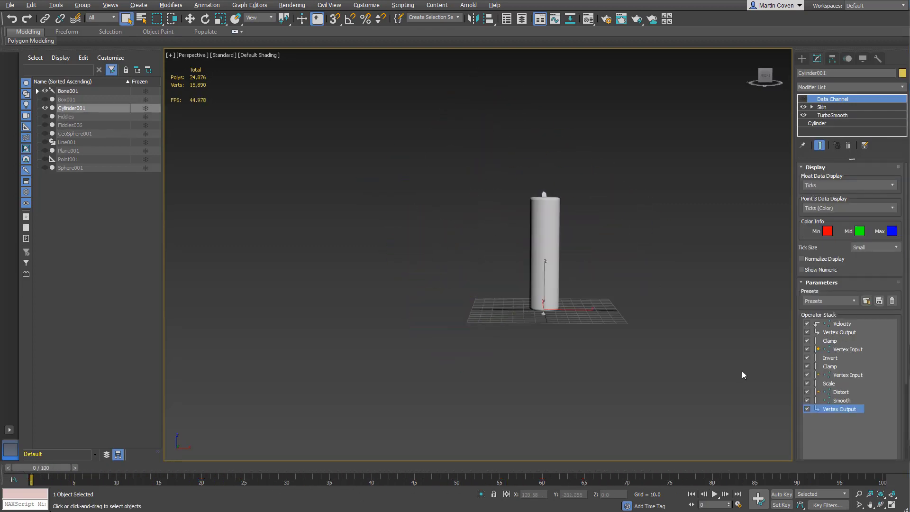
{"action": "mouse_move", "coordinate": [585, 218]}
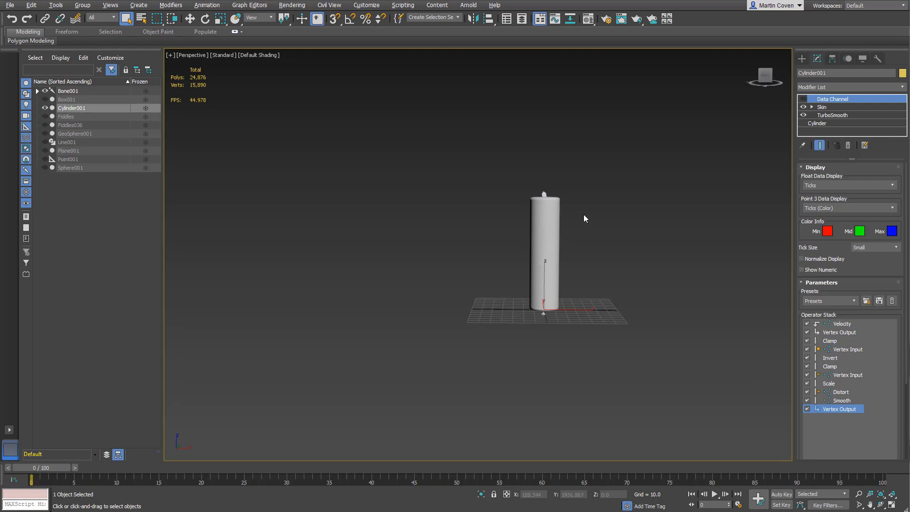
{"action": "mouse_move", "coordinate": [772, 317]}
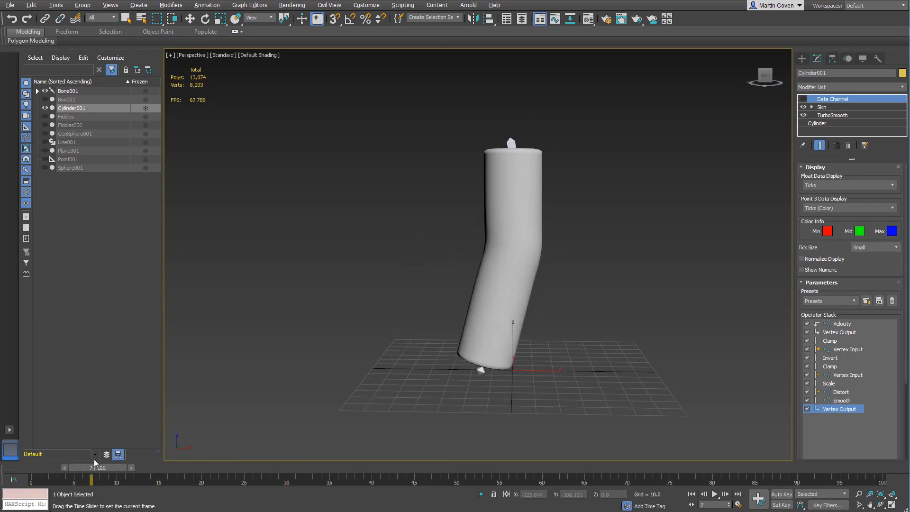
{"action": "left_click", "coordinate": [804, 115]}
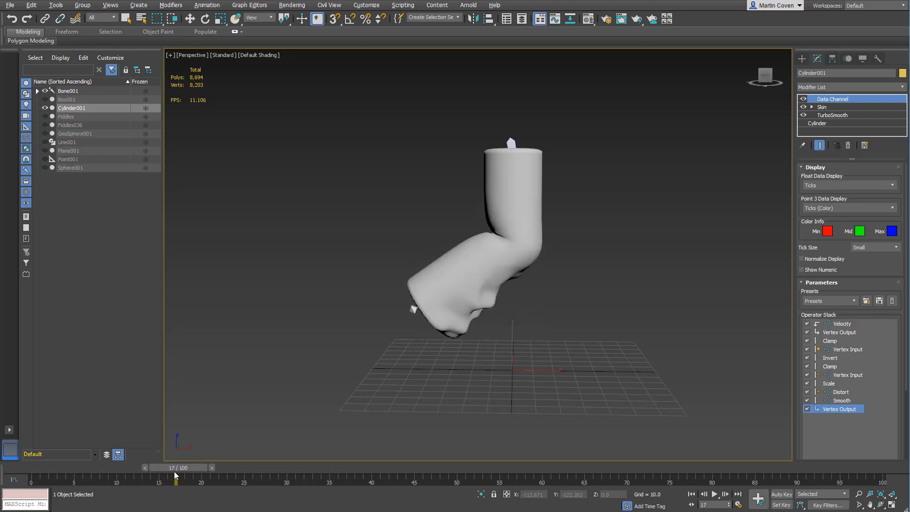
{"action": "left_click", "coordinate": [840, 392]}
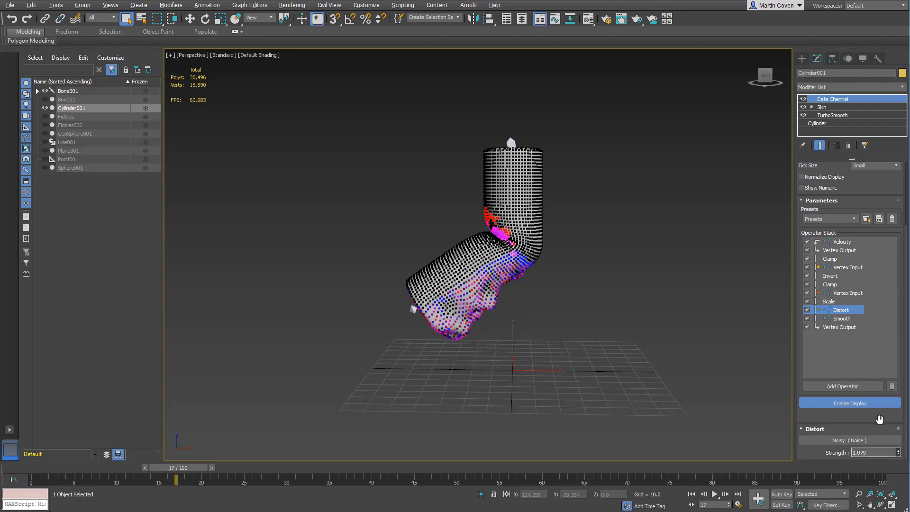
{"action": "mouse_move", "coordinate": [588, 19]}
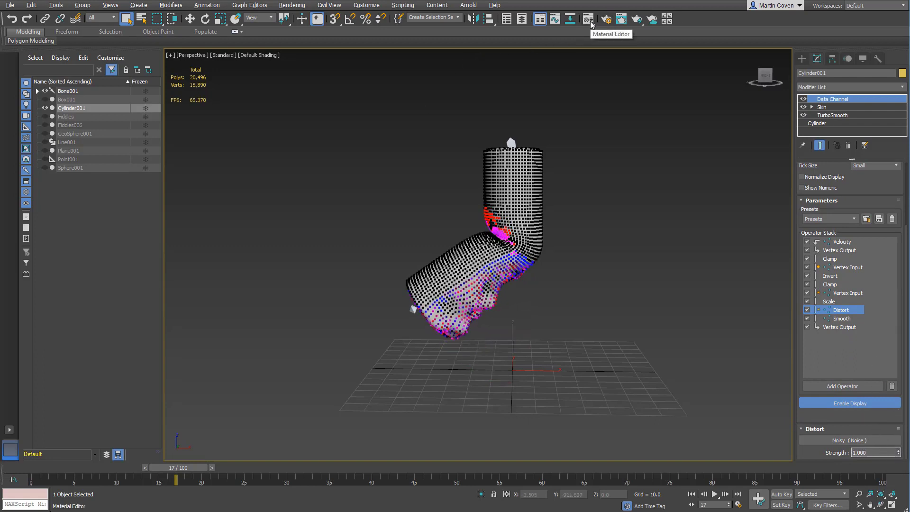
{"action": "left_click", "coordinate": [588, 19]}
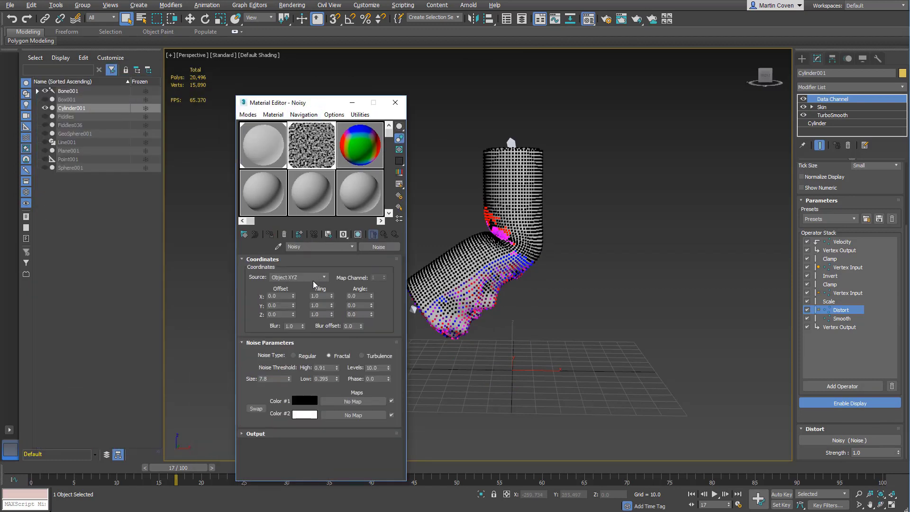
- Set the Noisy map Source to Explicit Map Channel with size 0.001, then turn off Enable Display
{"action": "left_click", "coordinate": [298, 277]}
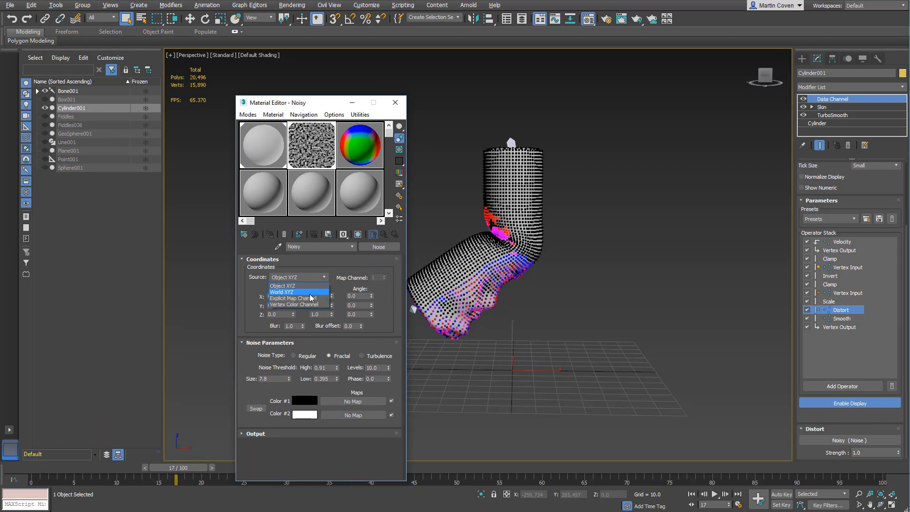
{"action": "left_click", "coordinate": [293, 299]}
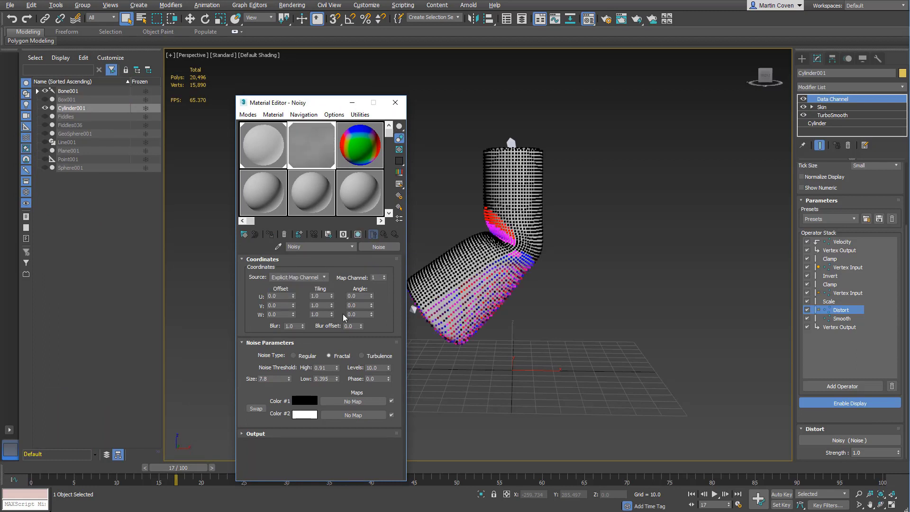
{"action": "left_click", "coordinate": [288, 376]}
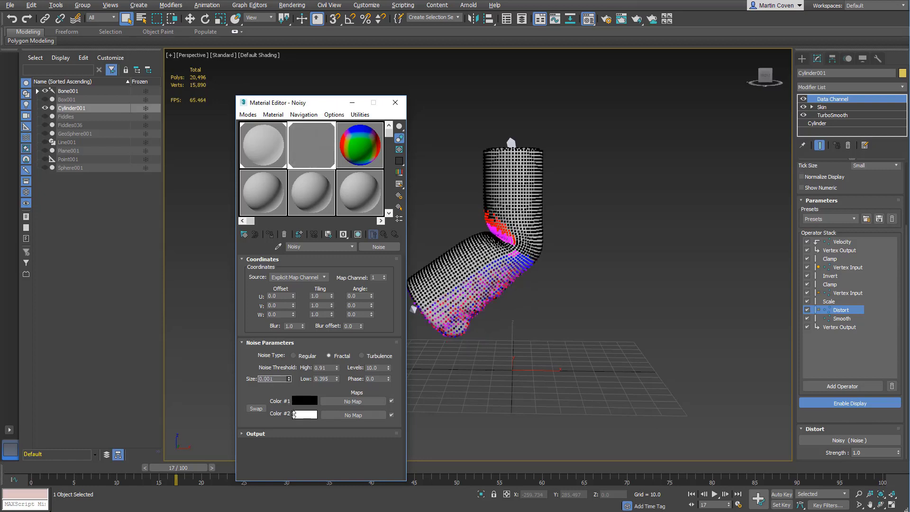
{"action": "left_click_drag", "start_coordinate": [279, 102], "coordinate": [161, 97]}
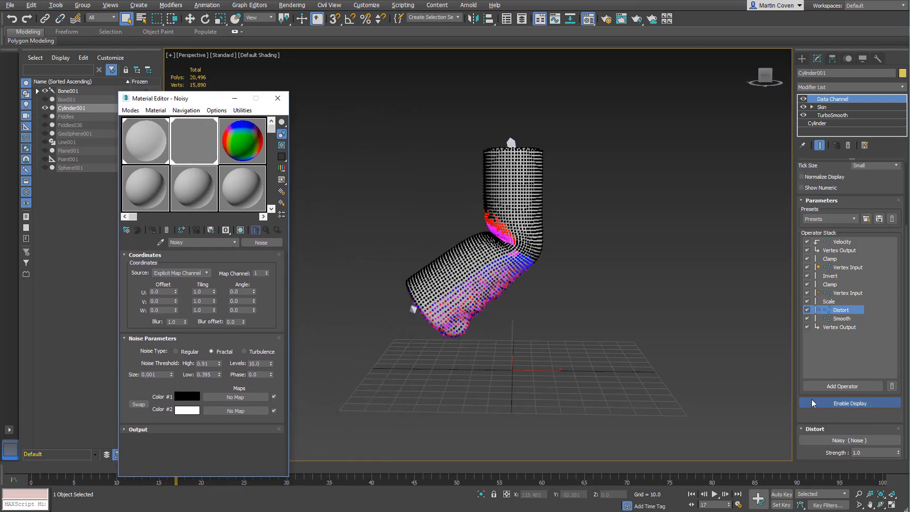
{"action": "left_click", "coordinate": [850, 403]}
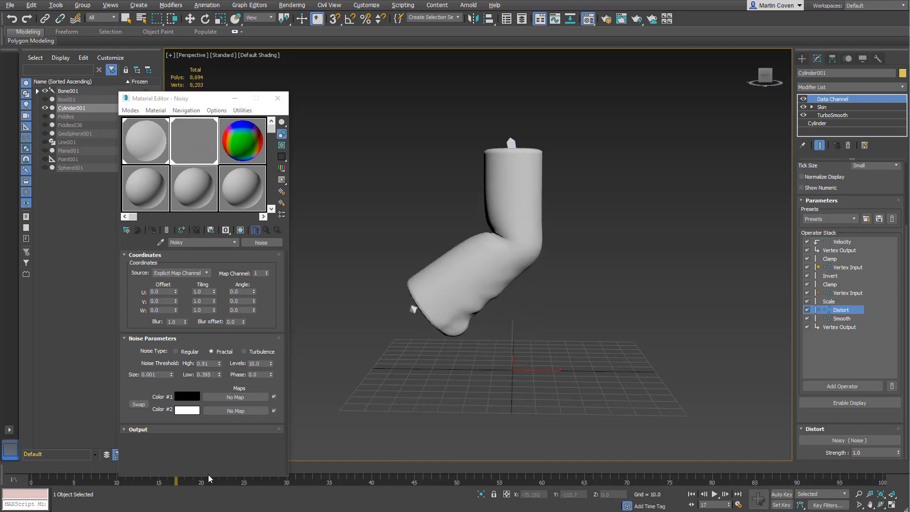